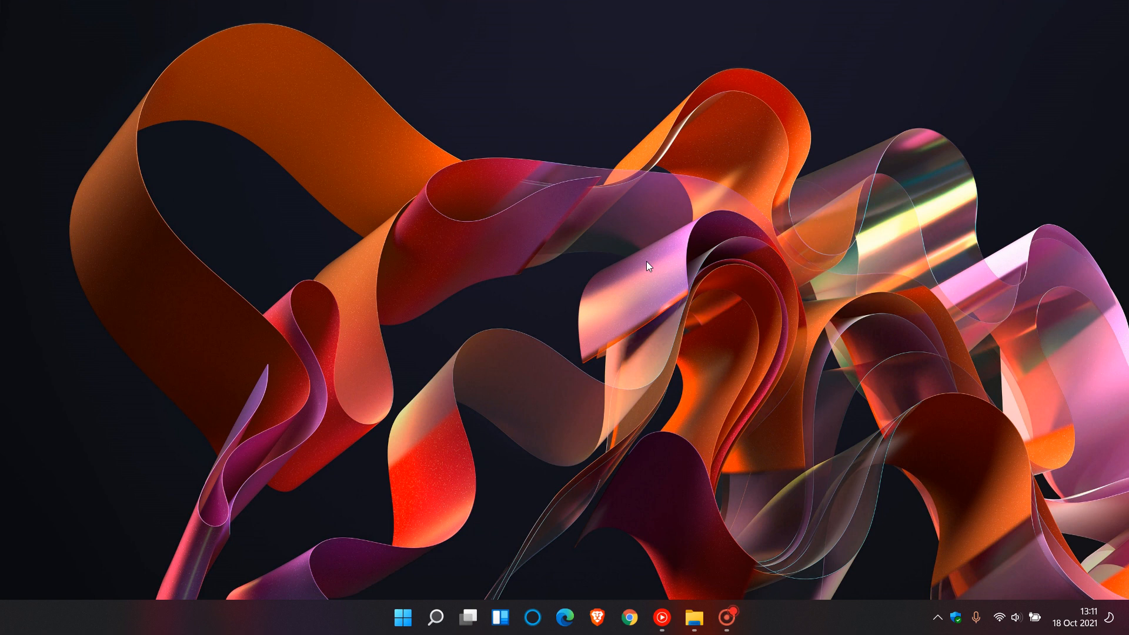
mouse_move(691, 268)
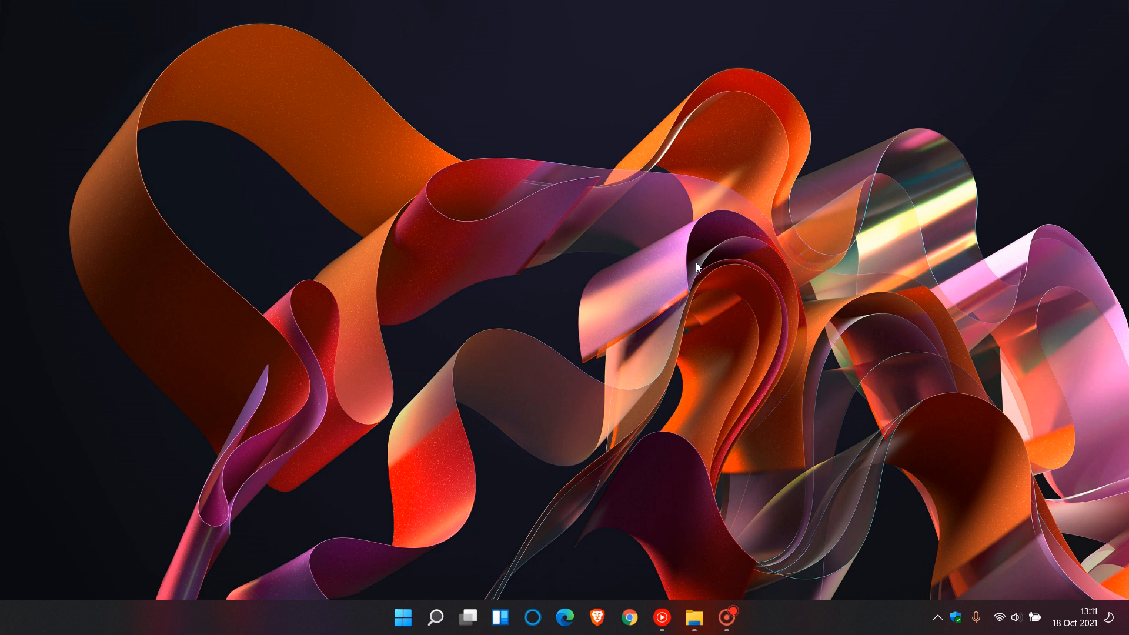
mouse_move(638, 276)
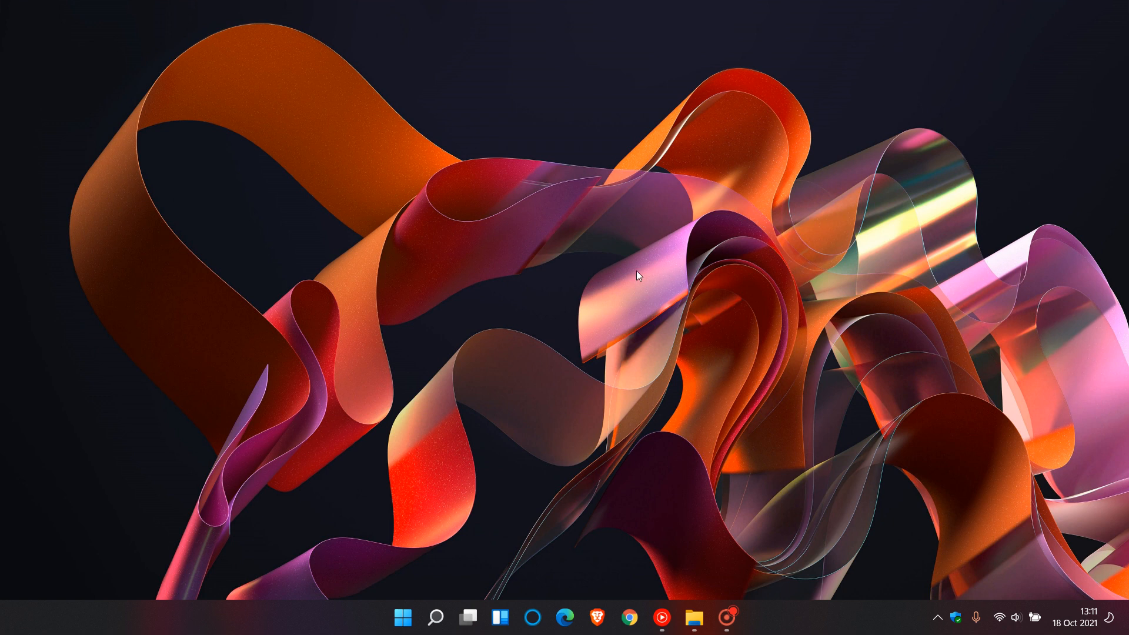
mouse_move(724, 274)
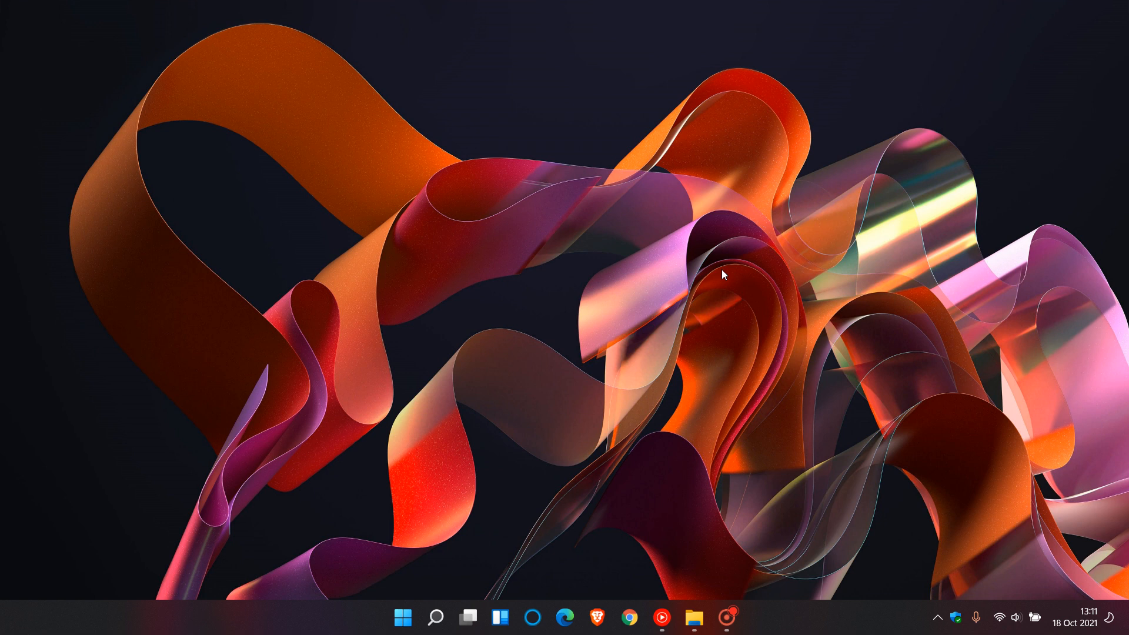
mouse_move(697, 288)
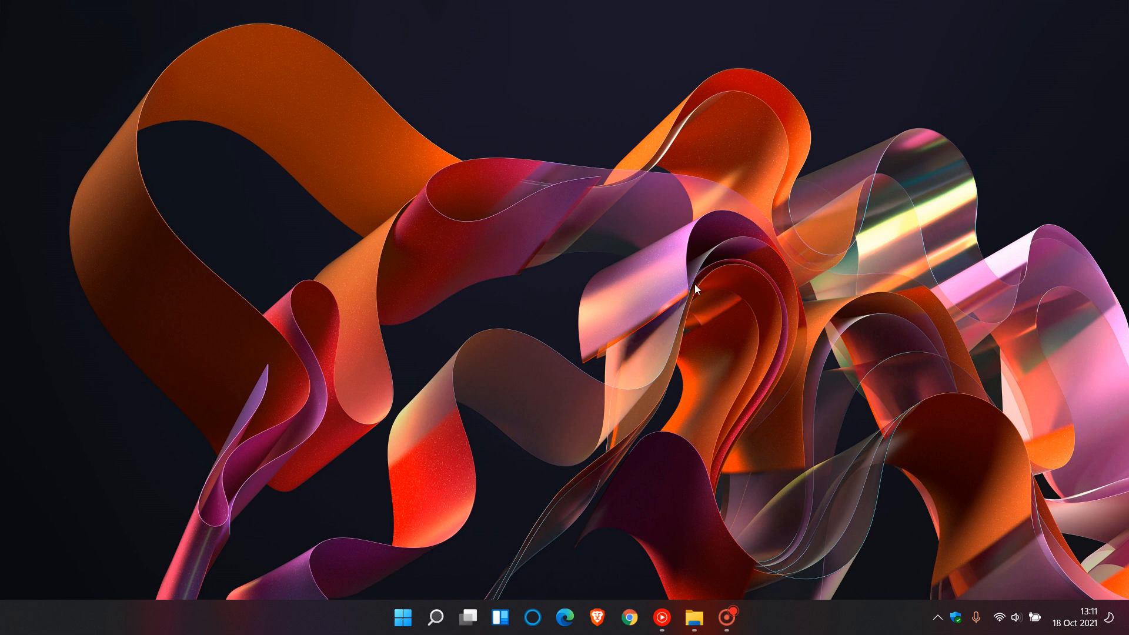
mouse_move(667, 326)
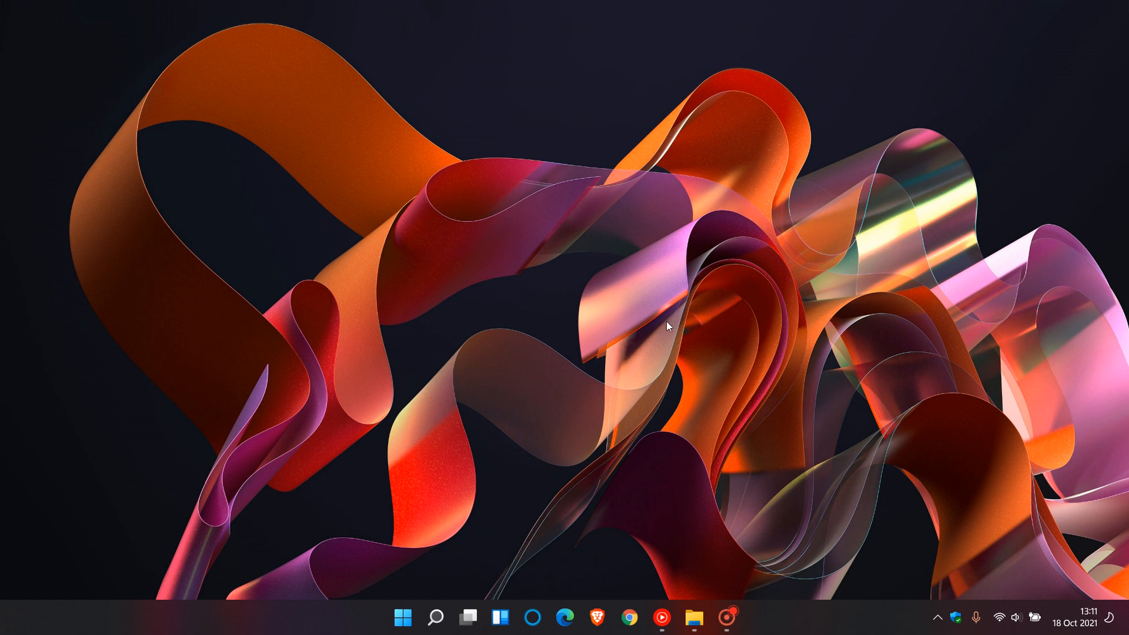
mouse_move(720, 293)
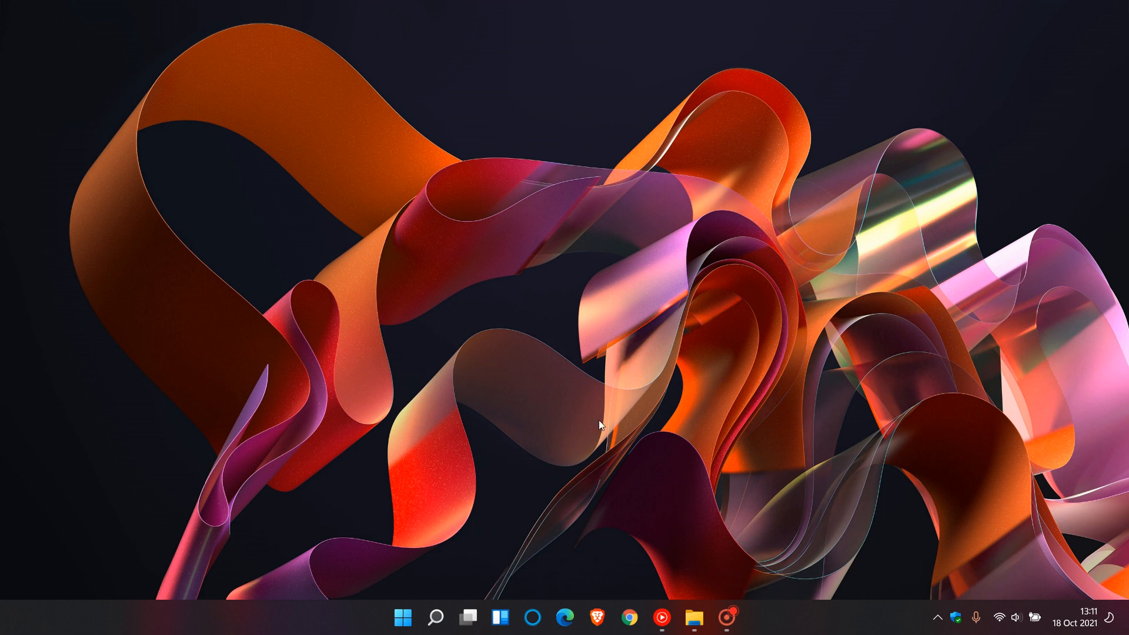
mouse_move(689, 360)
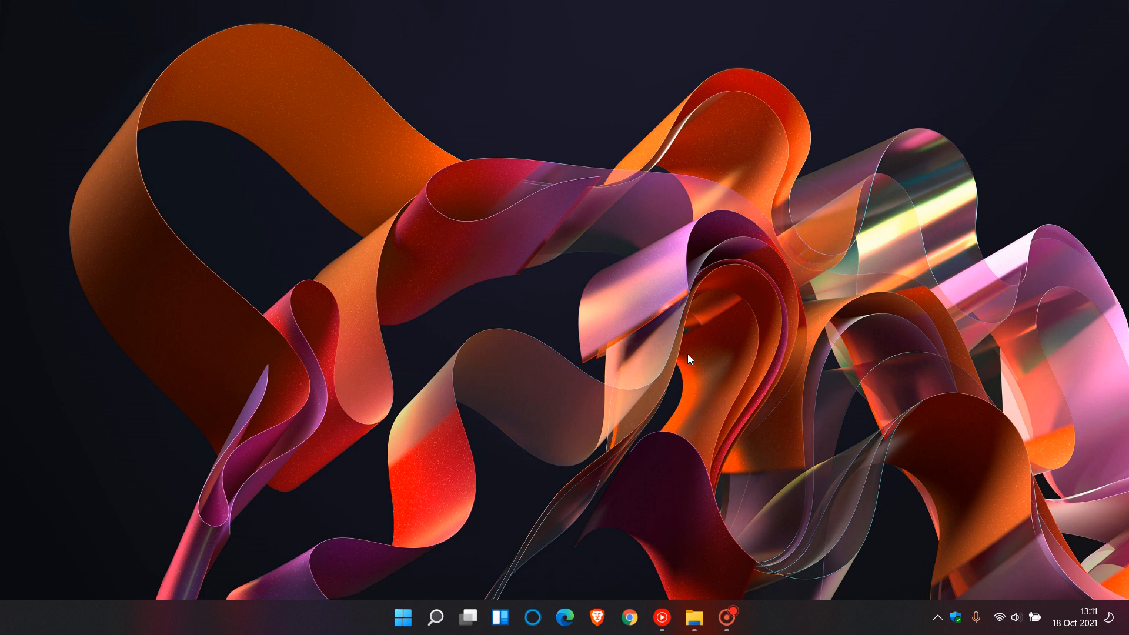
mouse_move(699, 332)
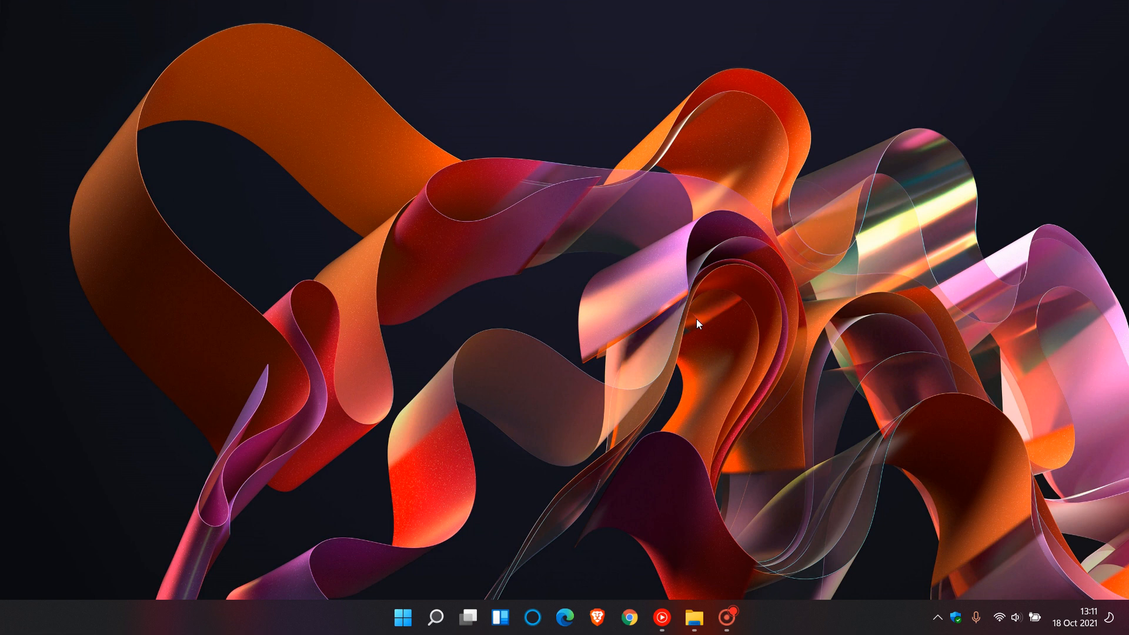
mouse_move(734, 322)
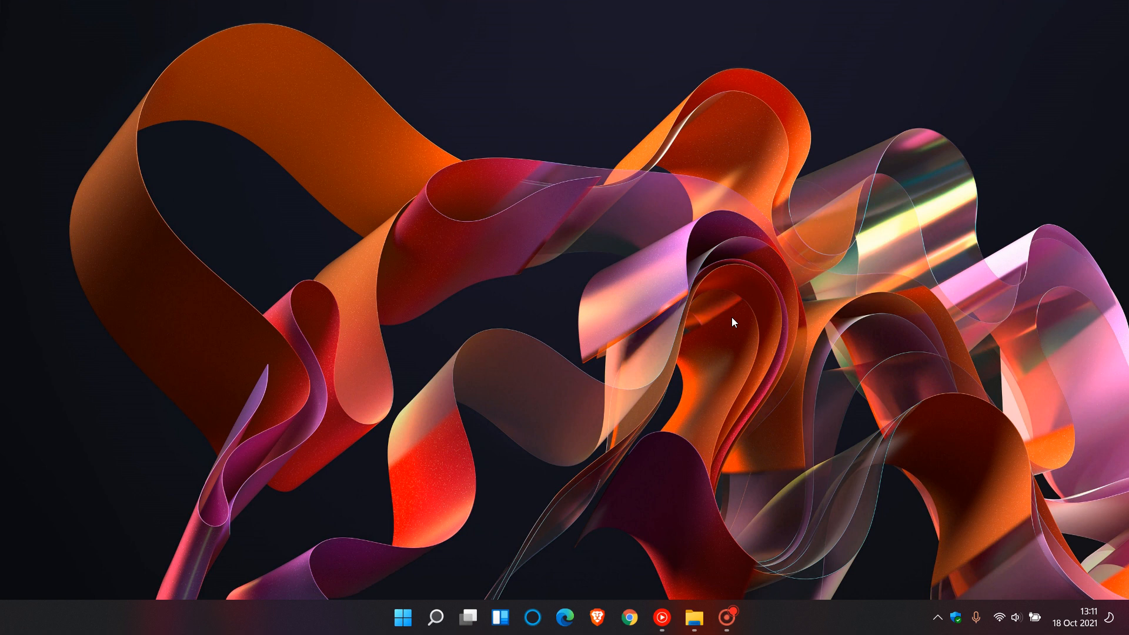
mouse_move(722, 322)
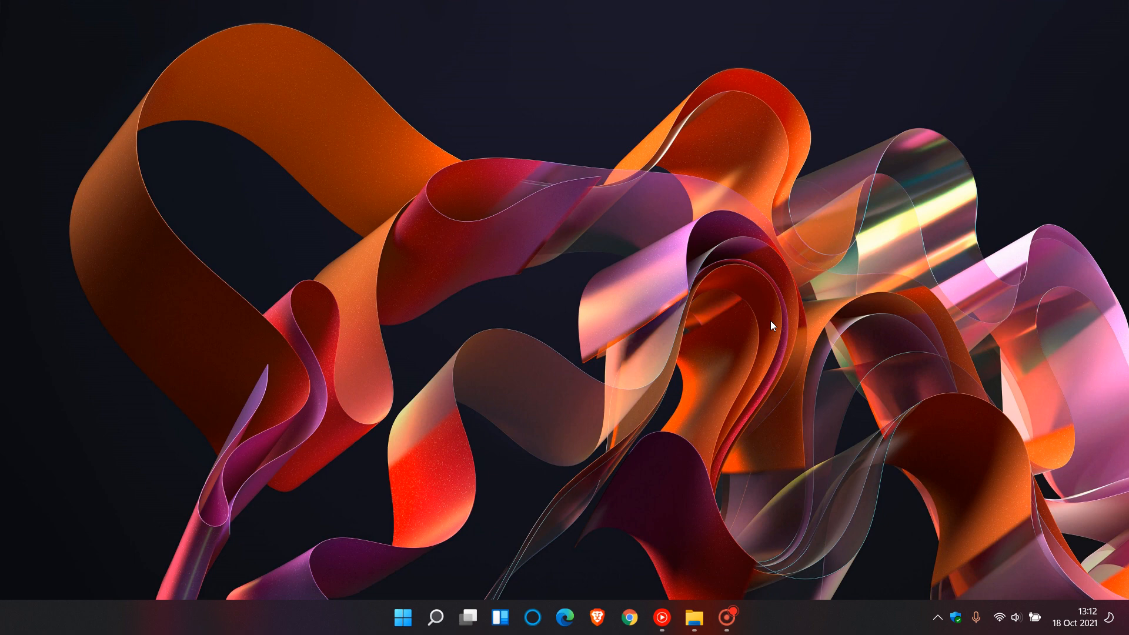
mouse_move(693, 618)
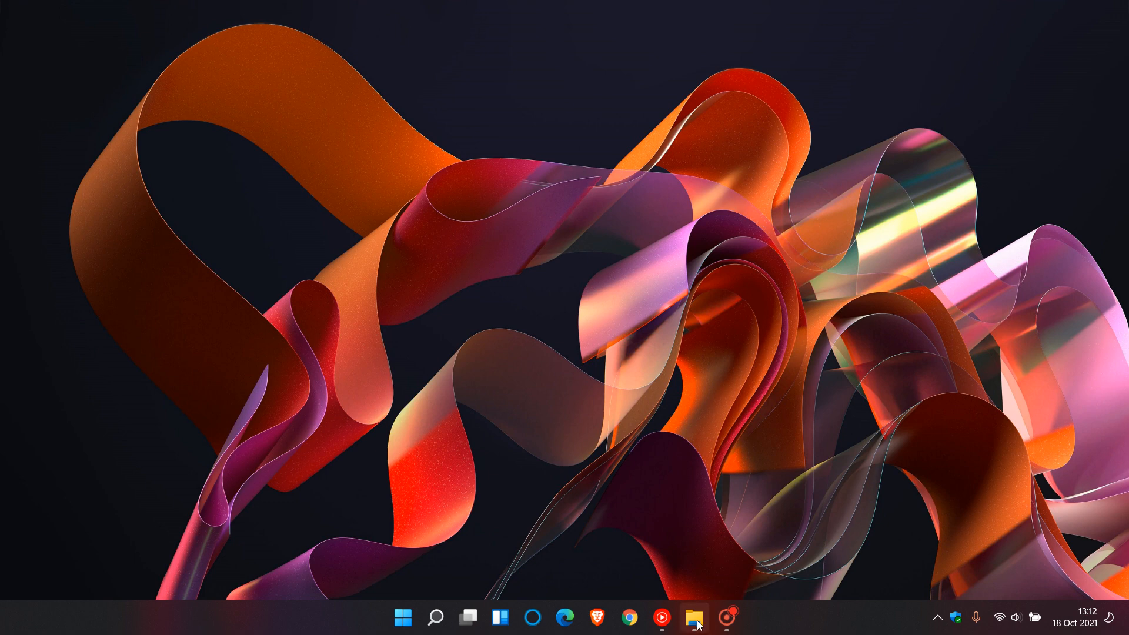
Open File Explorer on the Downloads folder and select the five New Text Document files.
left_click(693, 619)
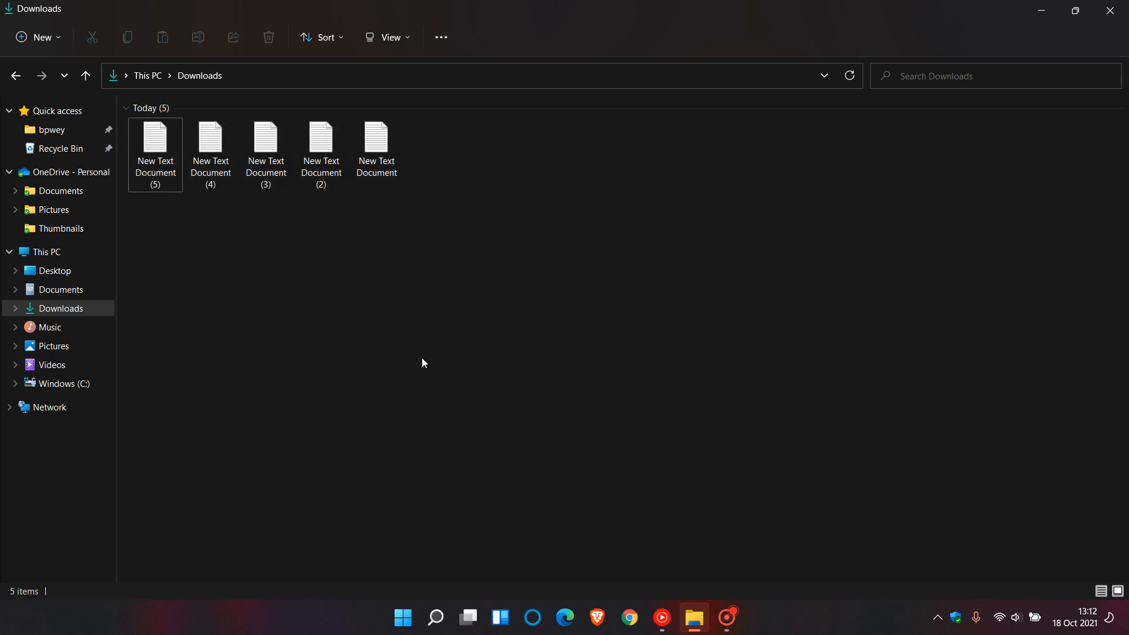
mouse_move(389, 350)
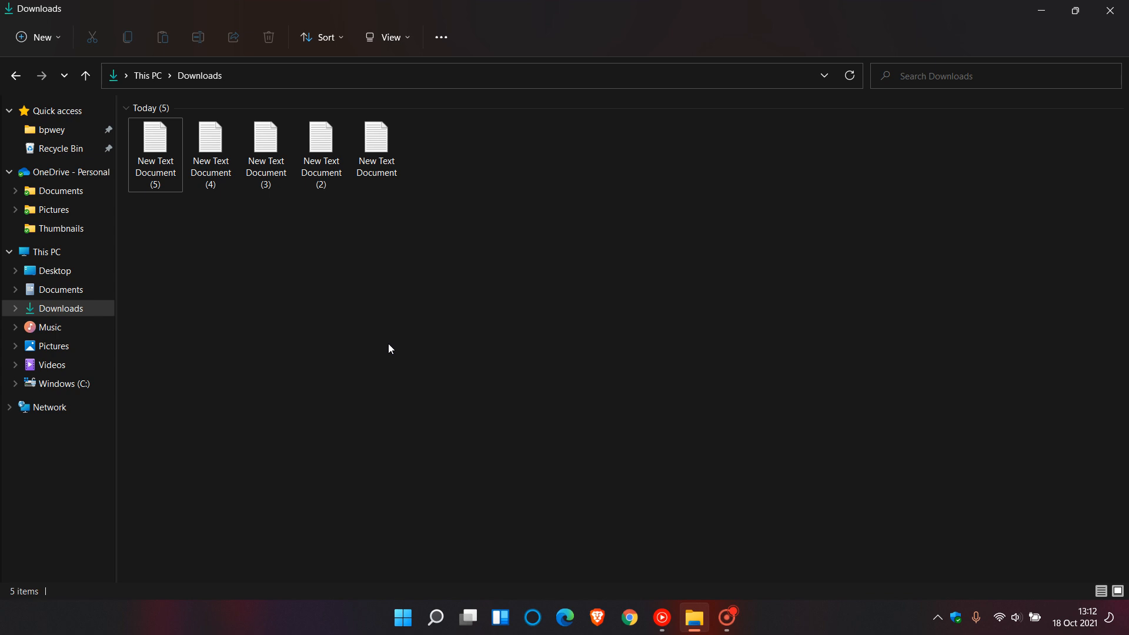
left_click(155, 141)
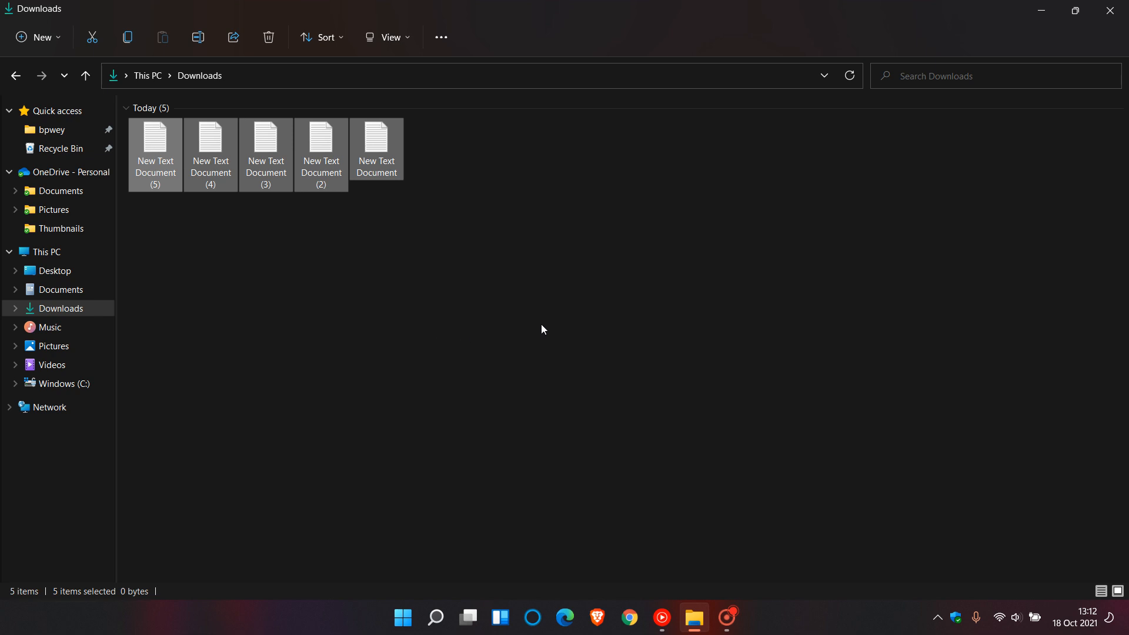
mouse_move(423, 235)
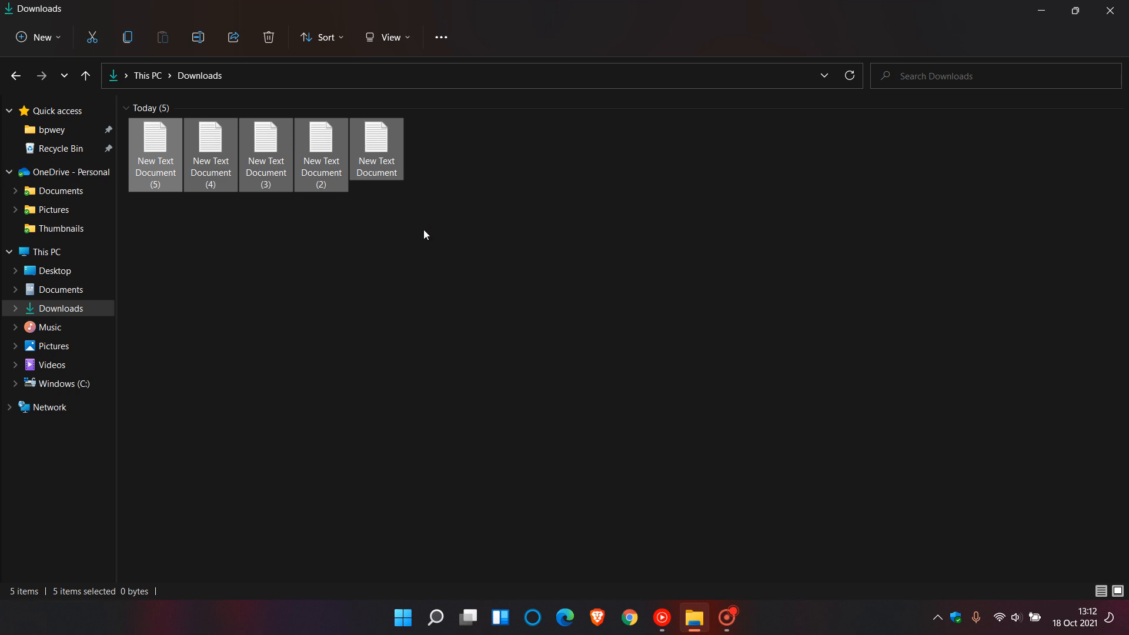
mouse_move(528, 244)
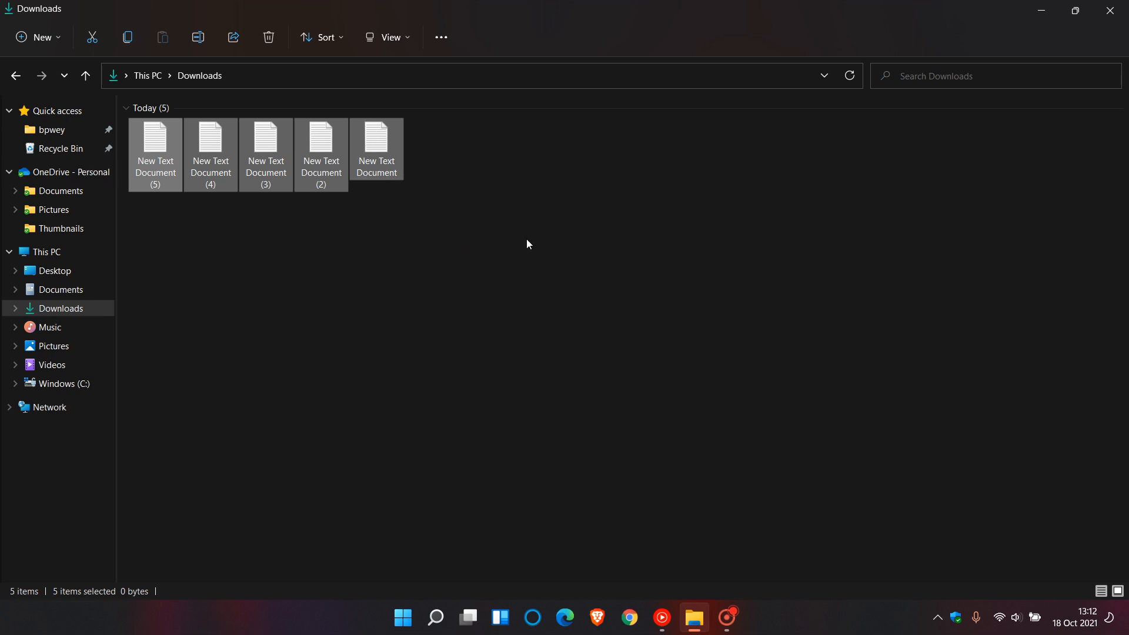
mouse_move(400, 314)
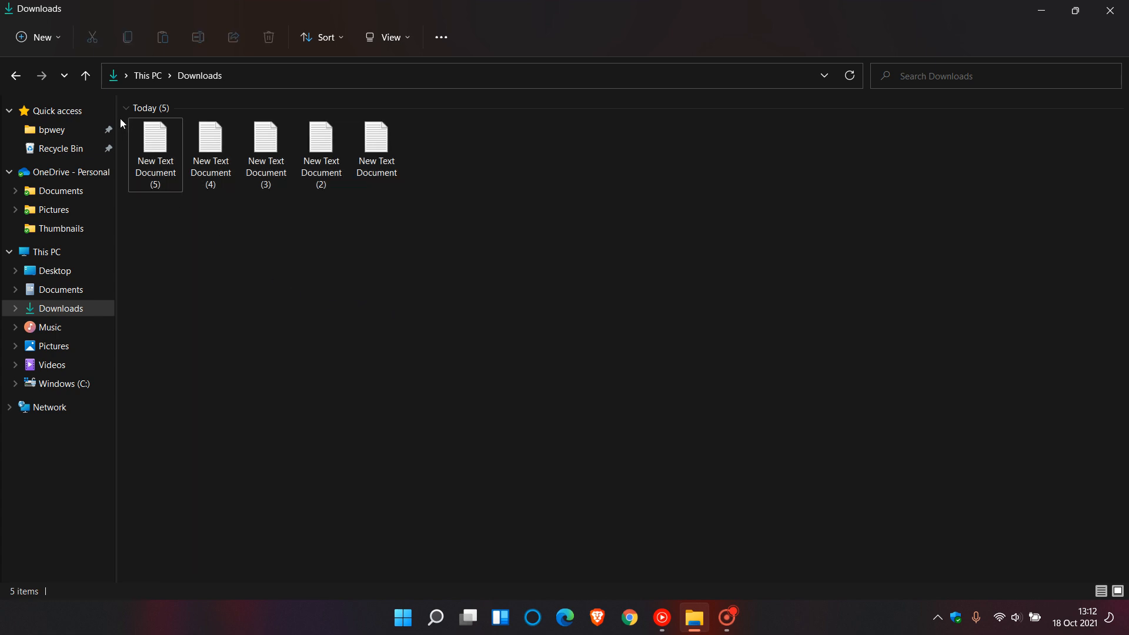
left_click(154, 140)
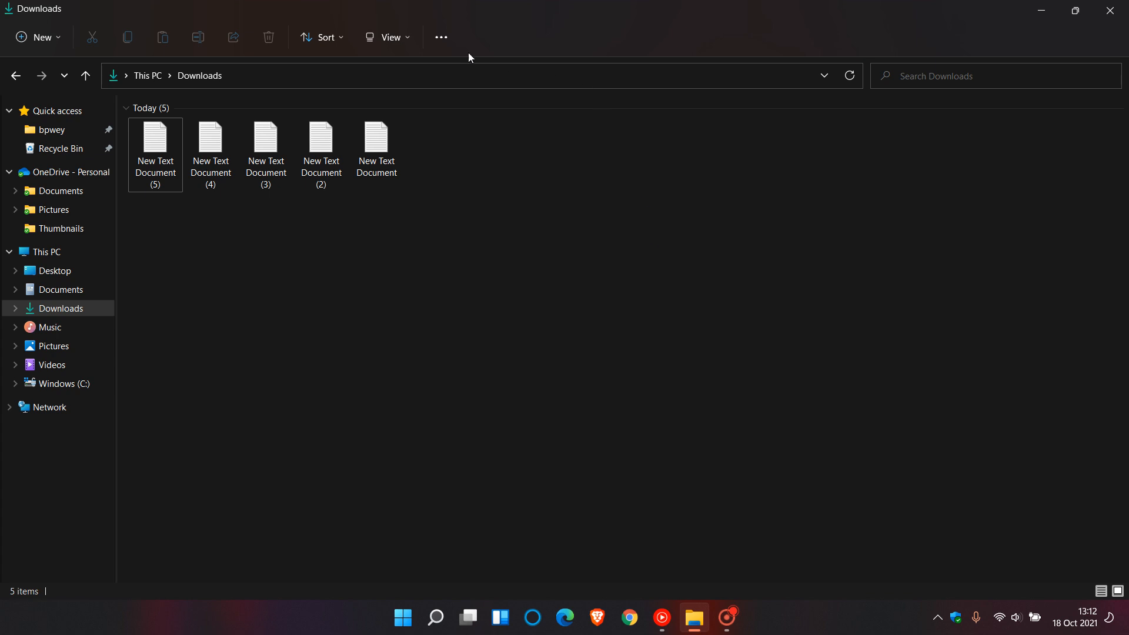
mouse_move(388, 36)
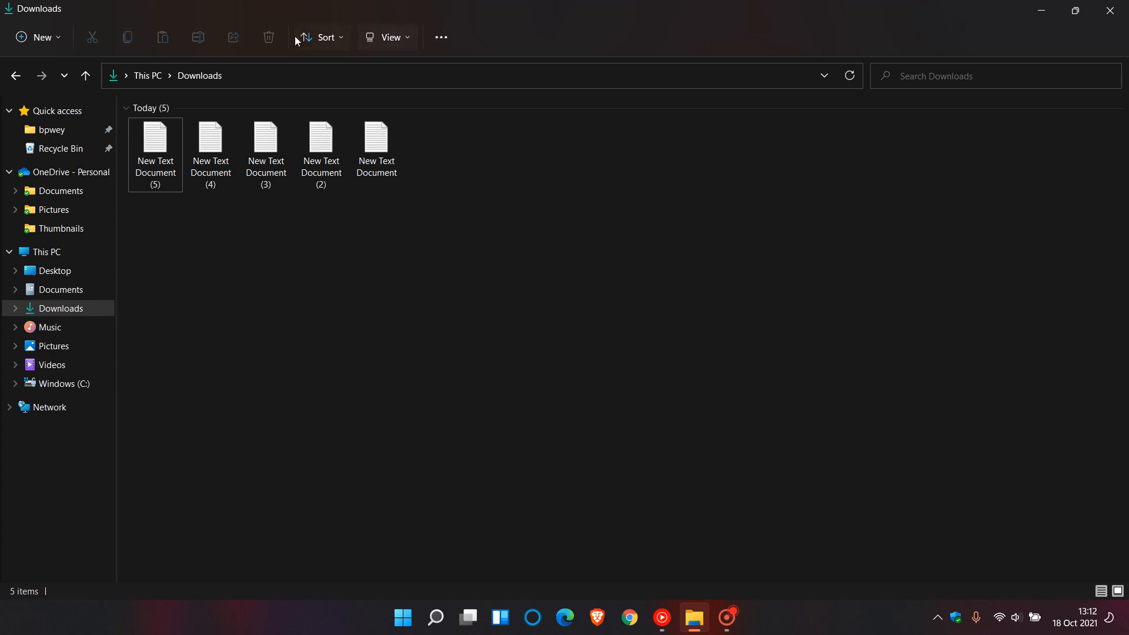
mouse_move(387, 37)
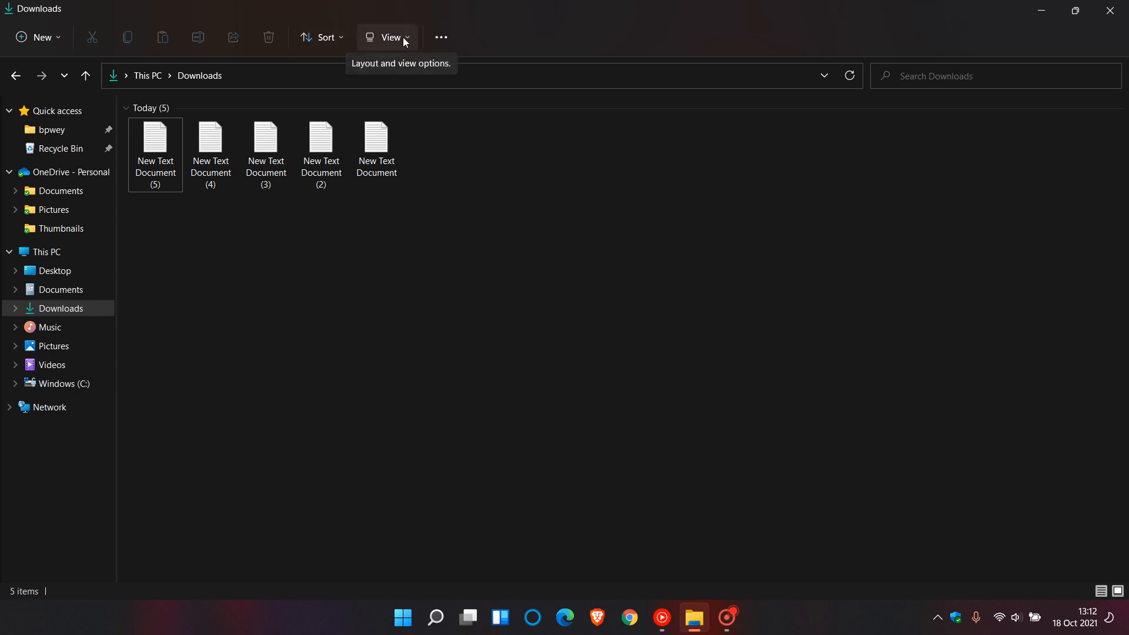
mouse_move(483, 284)
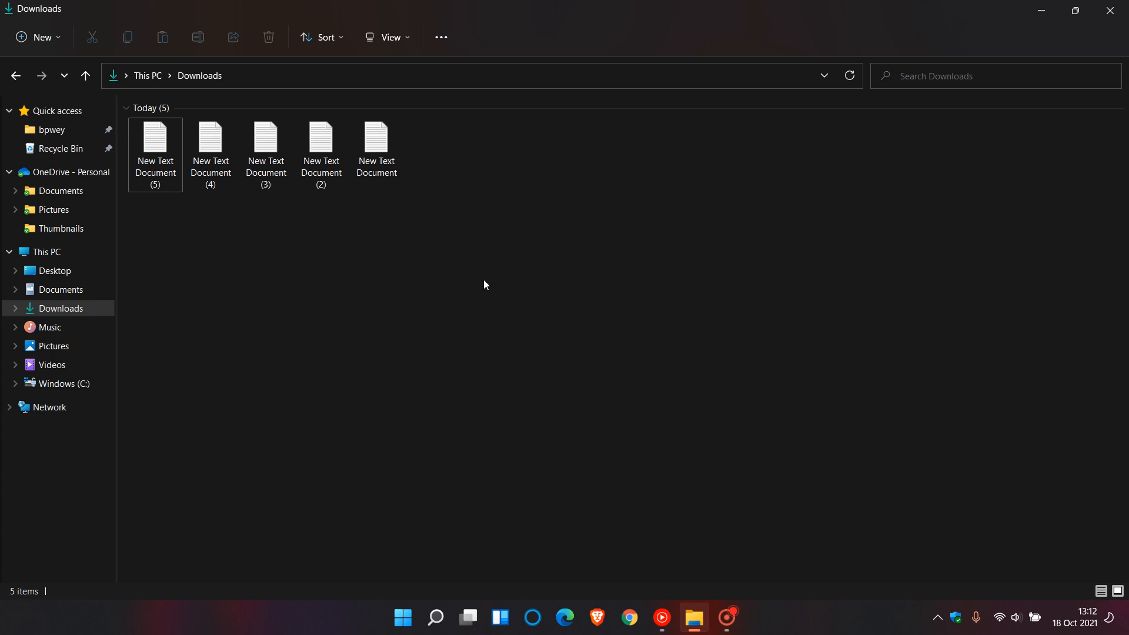
mouse_move(469, 219)
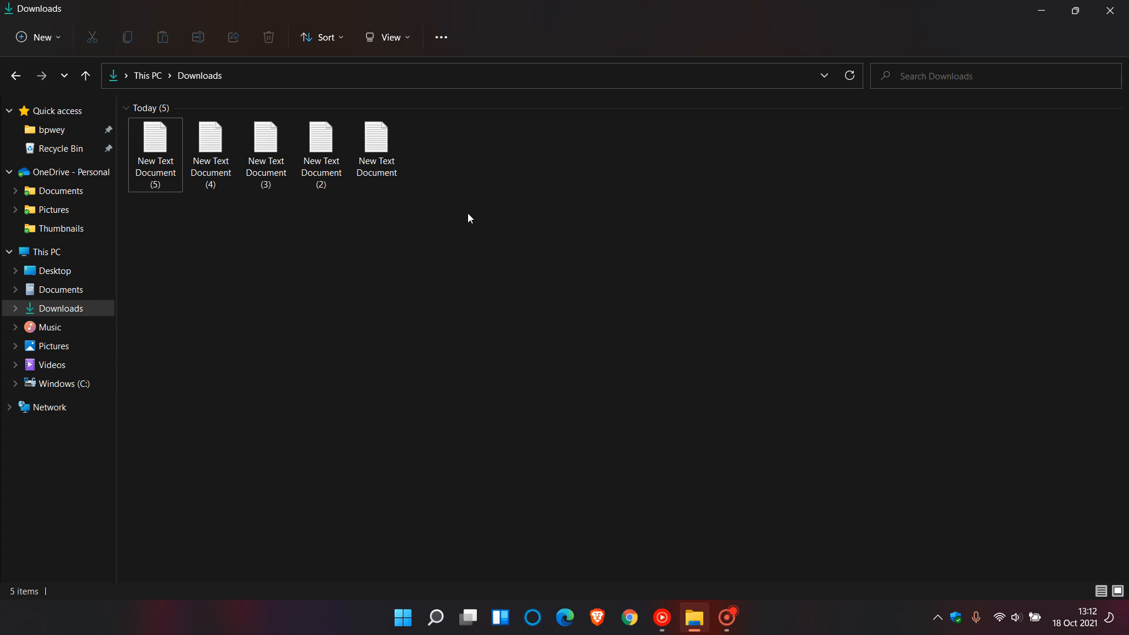
mouse_move(291, 62)
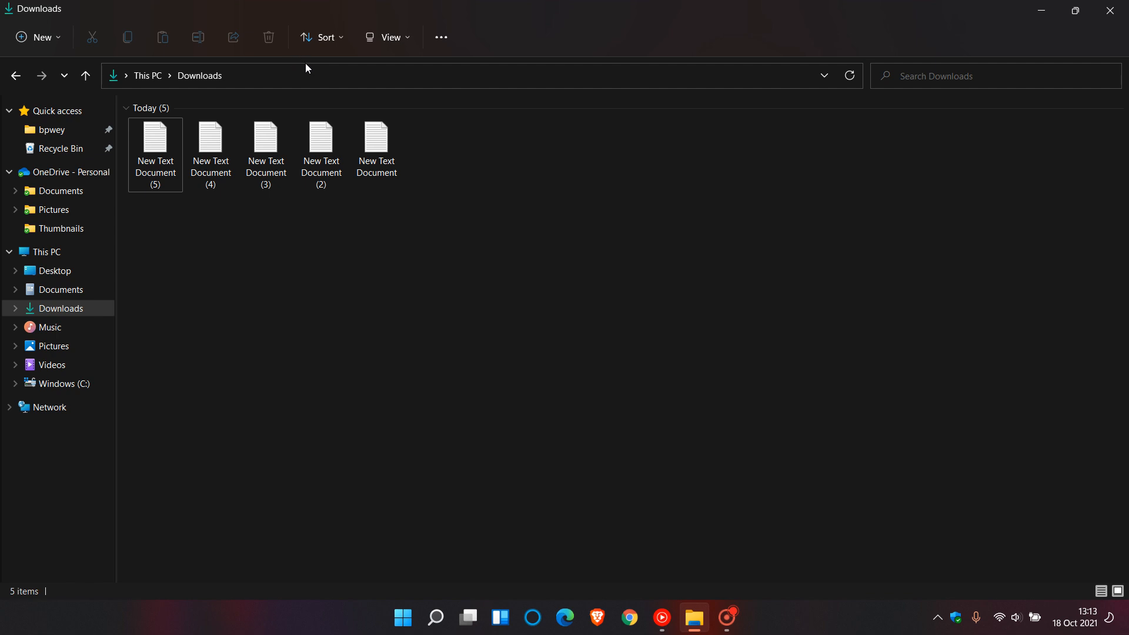
mouse_move(321, 38)
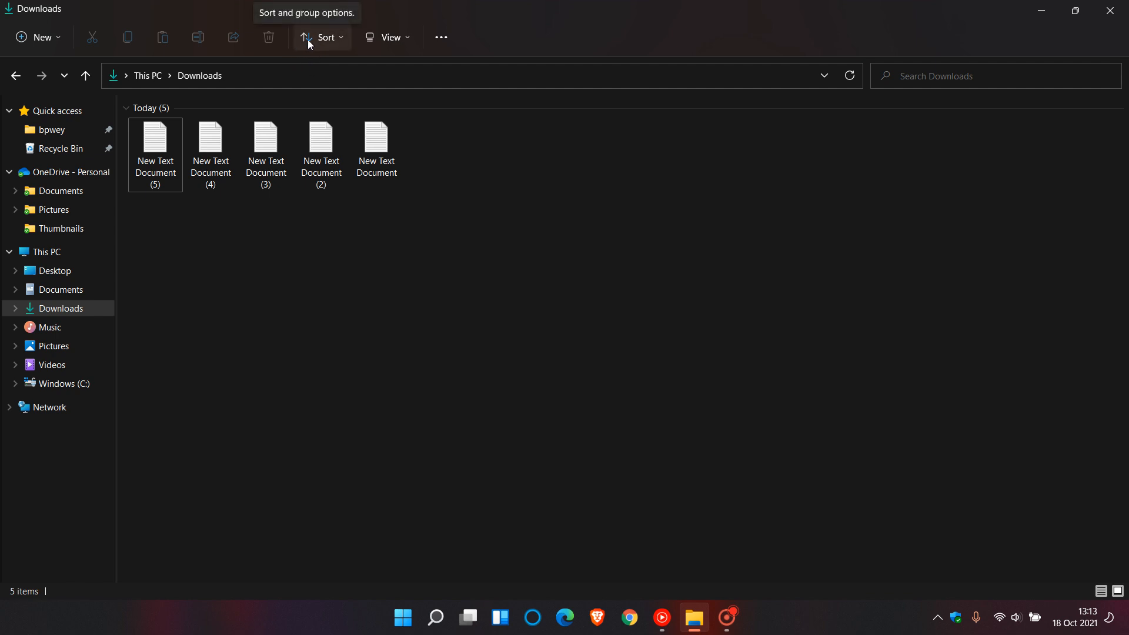
mouse_move(647, 256)
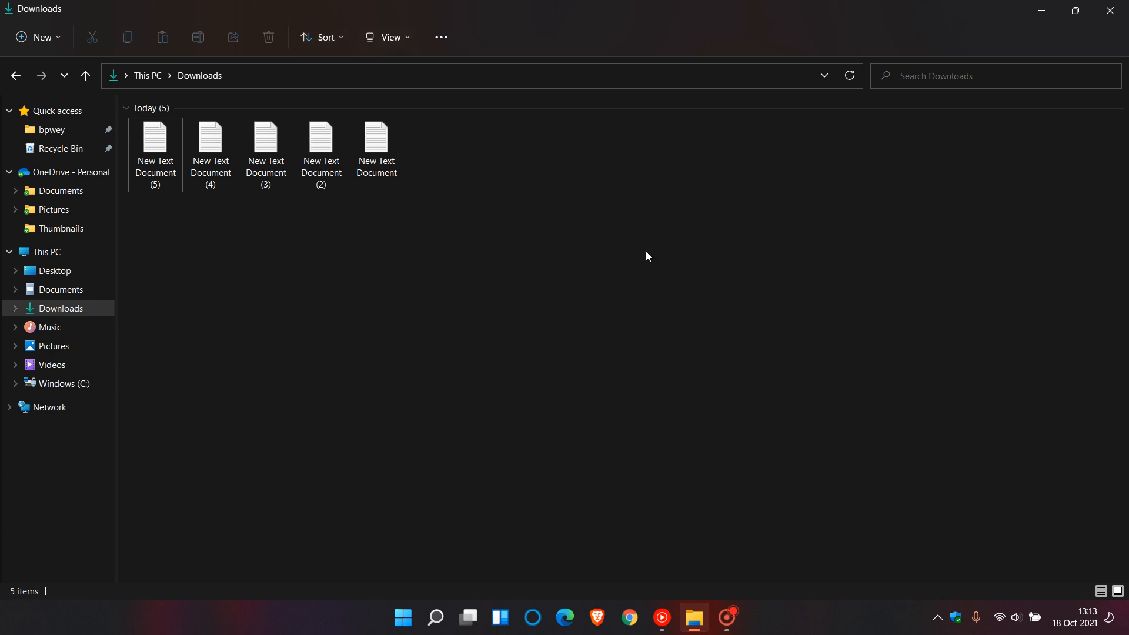
mouse_move(645, 277)
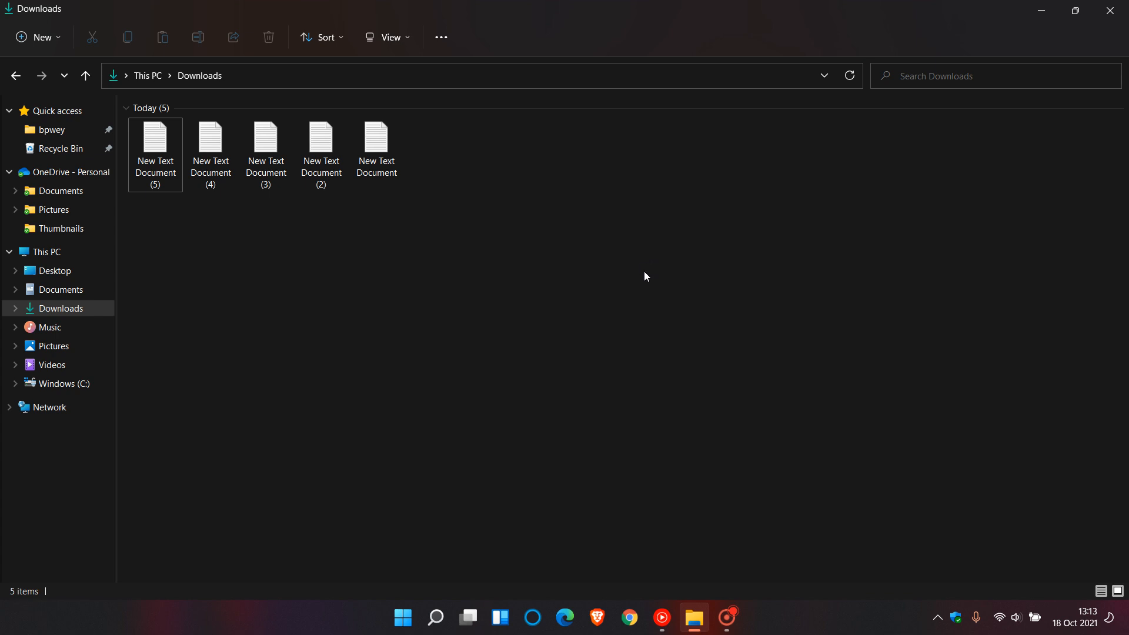
mouse_move(681, 276)
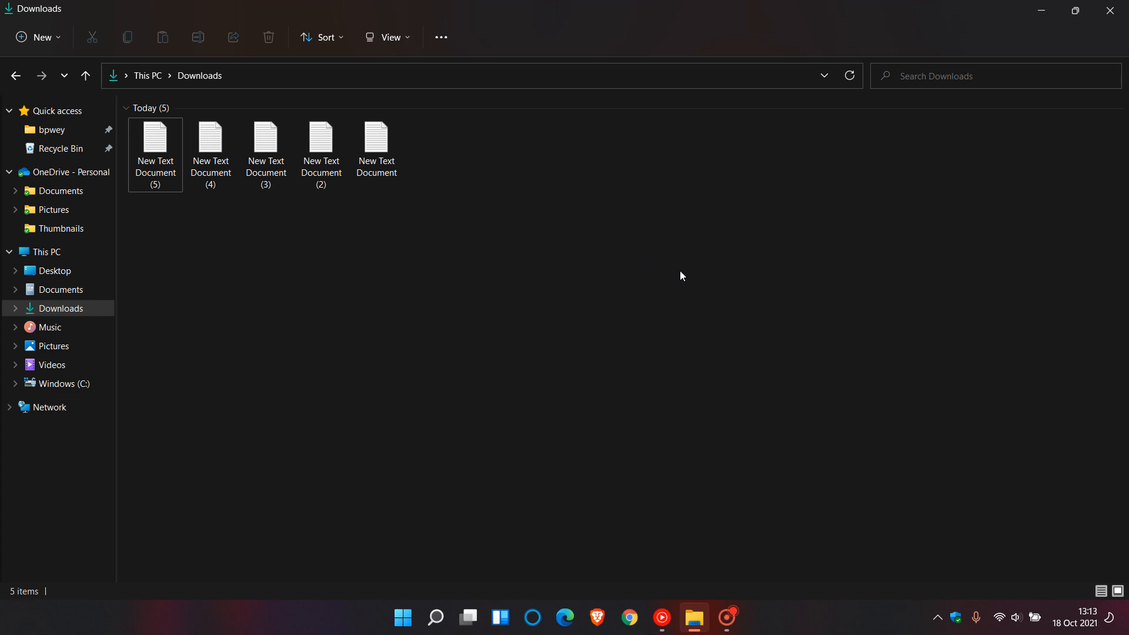
mouse_move(682, 278)
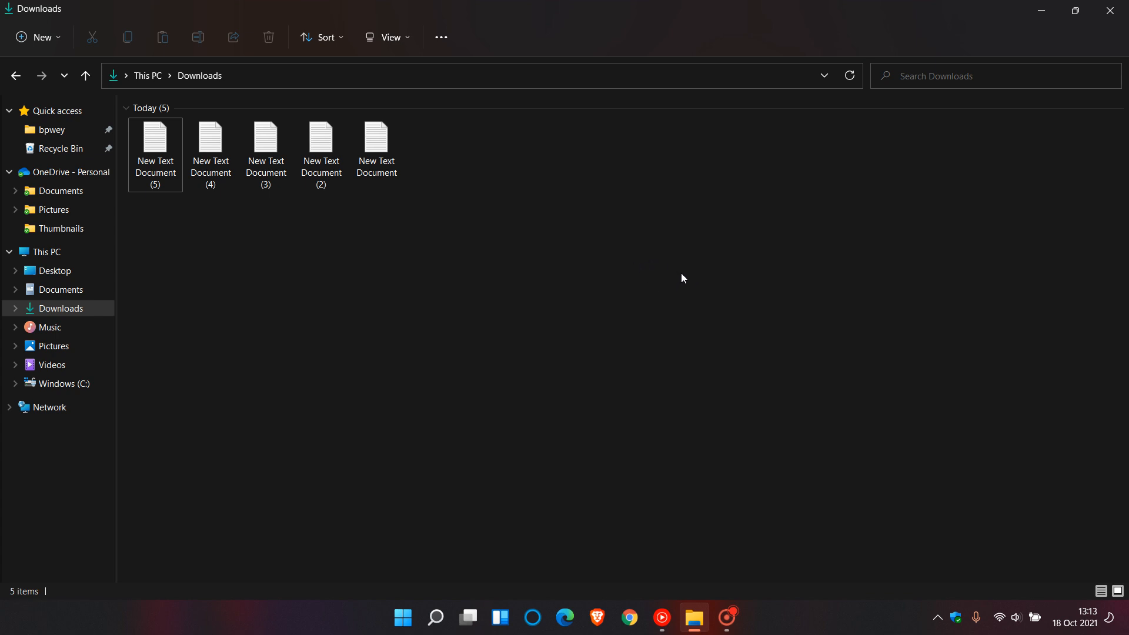
mouse_move(649, 294)
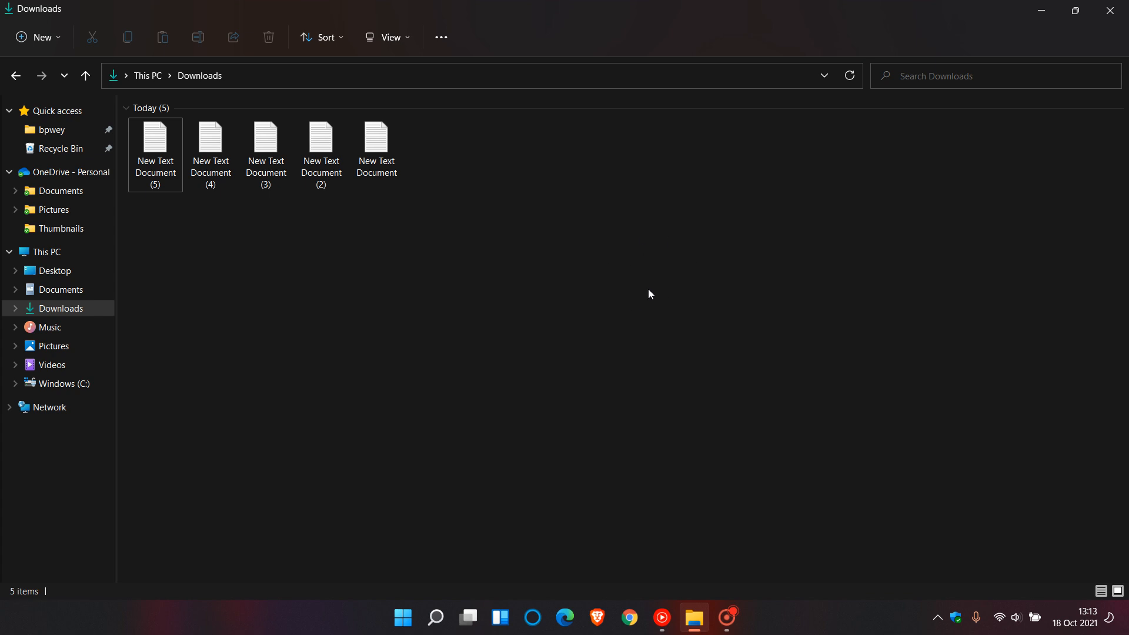
mouse_move(627, 324)
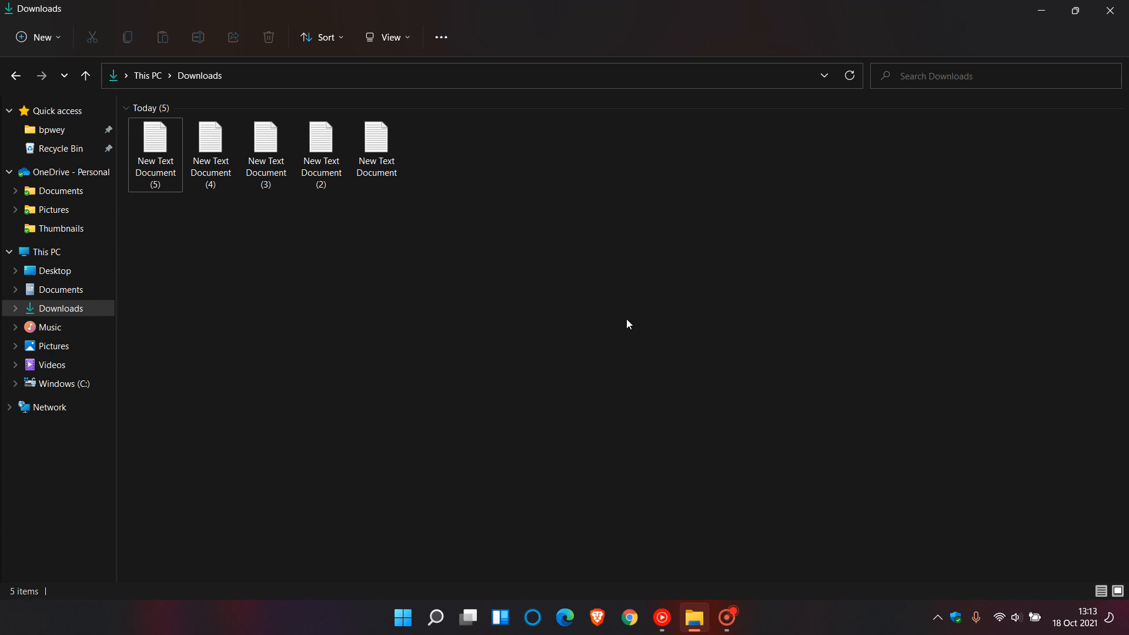
mouse_move(628, 308)
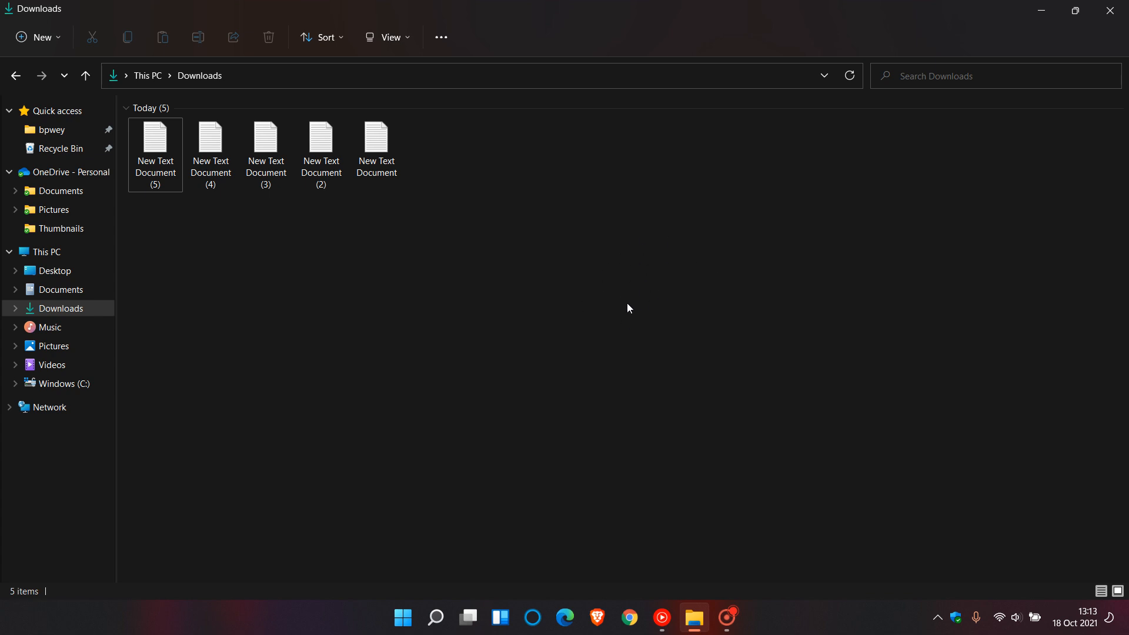
mouse_move(554, 314)
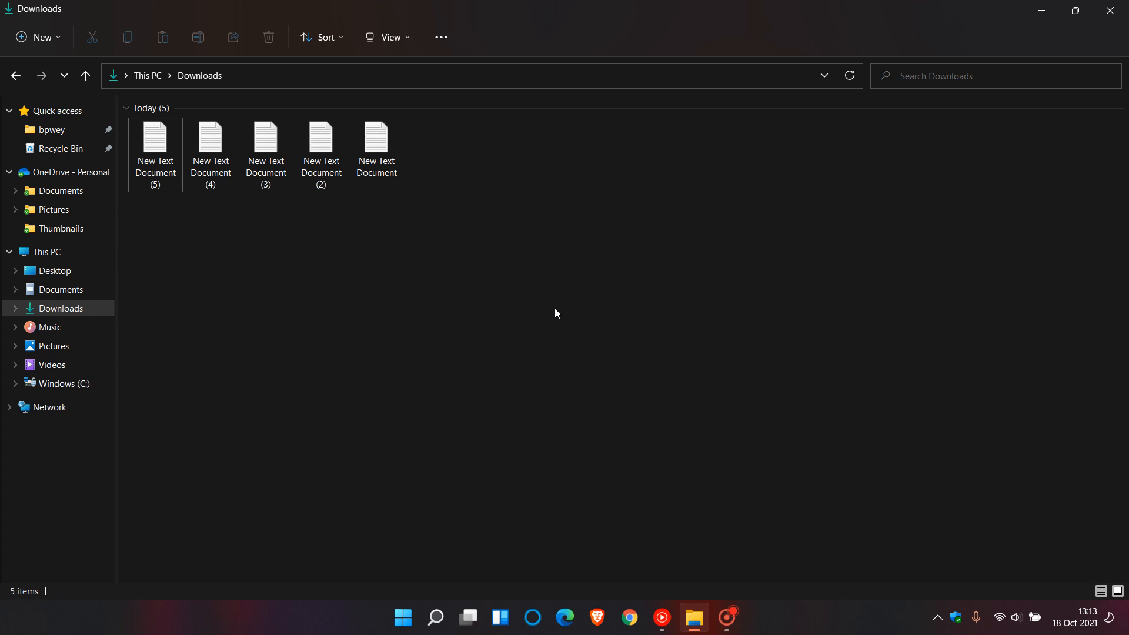
mouse_move(414, 144)
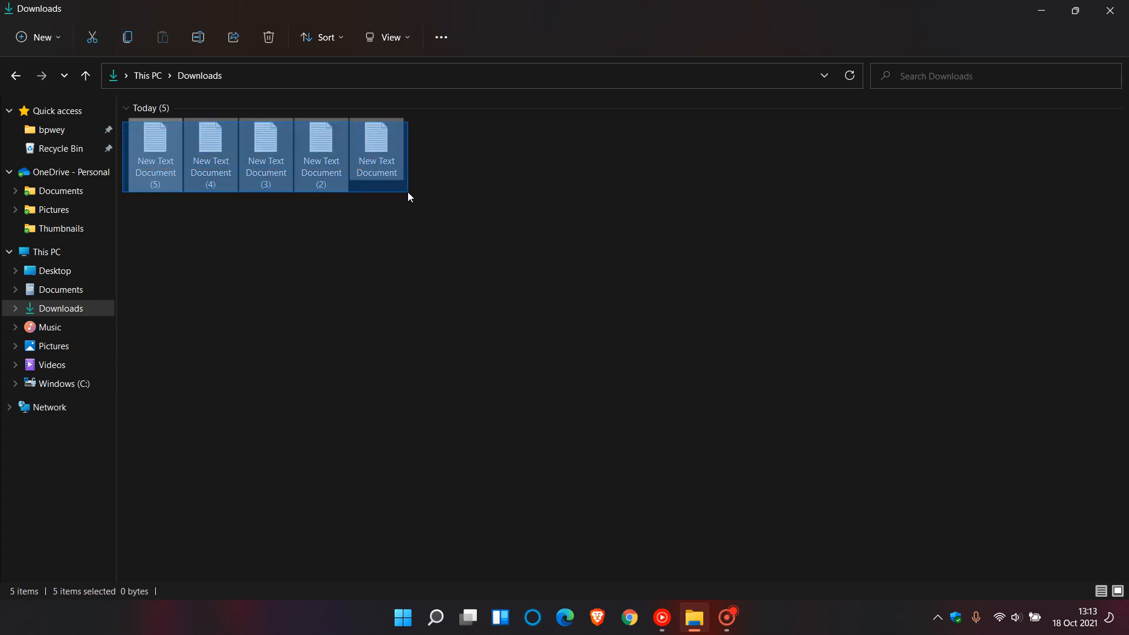
left_click(837, 244)
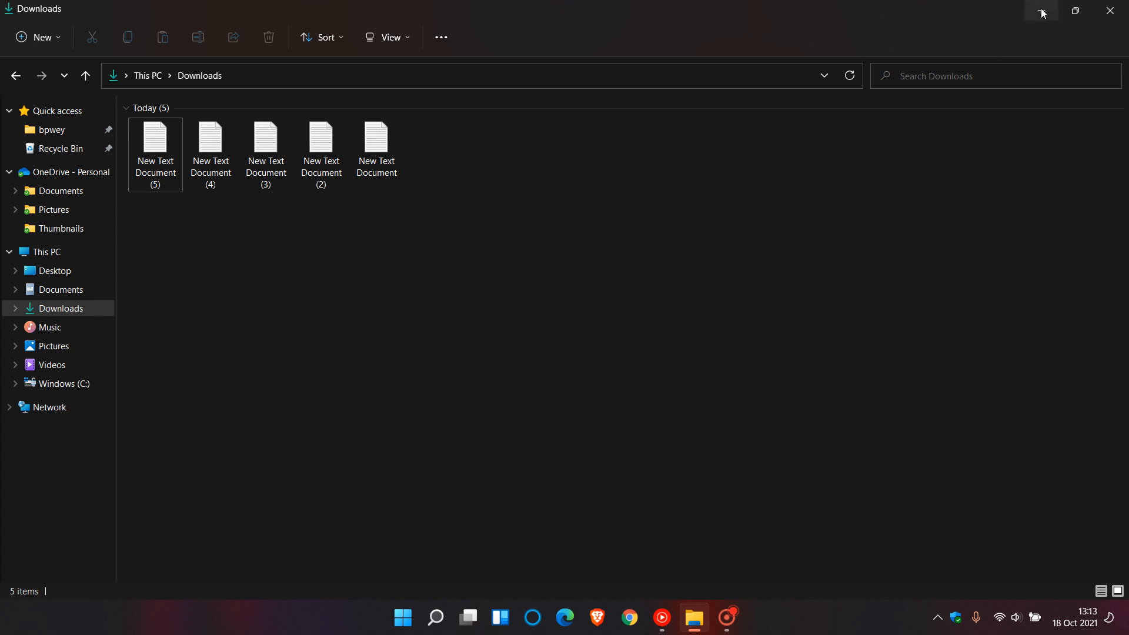
mouse_move(898, 215)
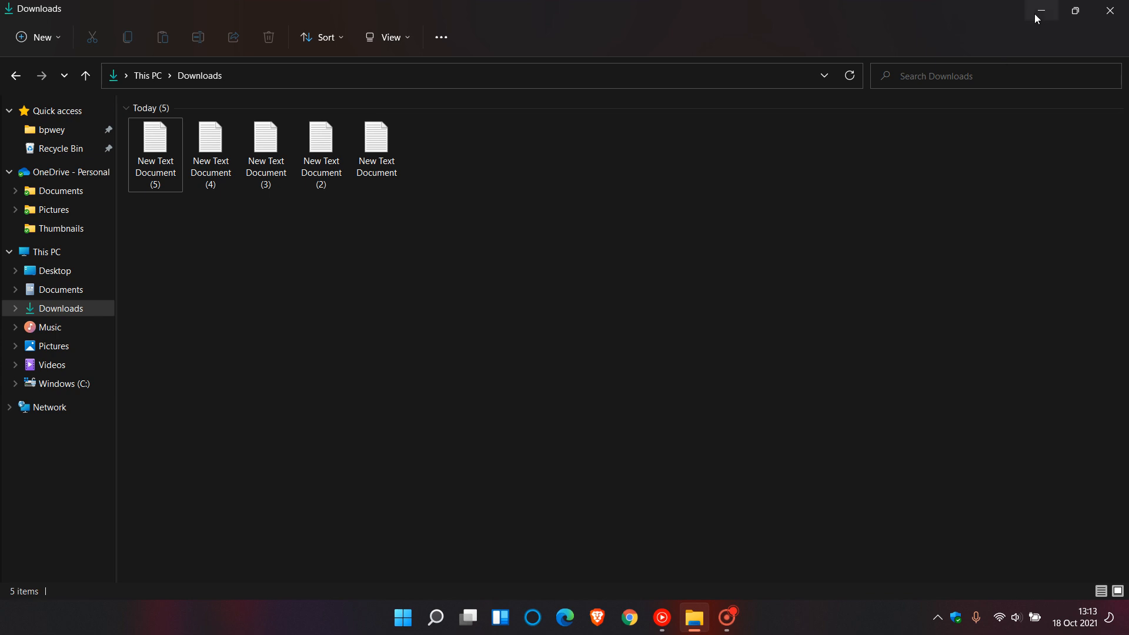
Minimize the Downloads File Explorer window to show the empty desktop.
left_click(1040, 10)
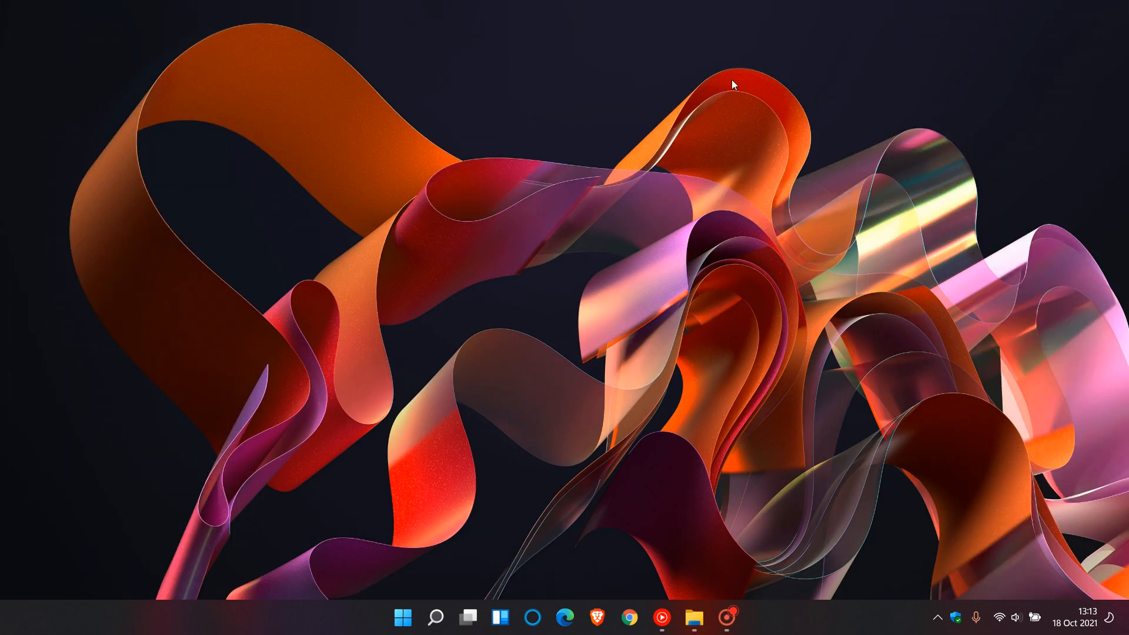
mouse_move(880, 209)
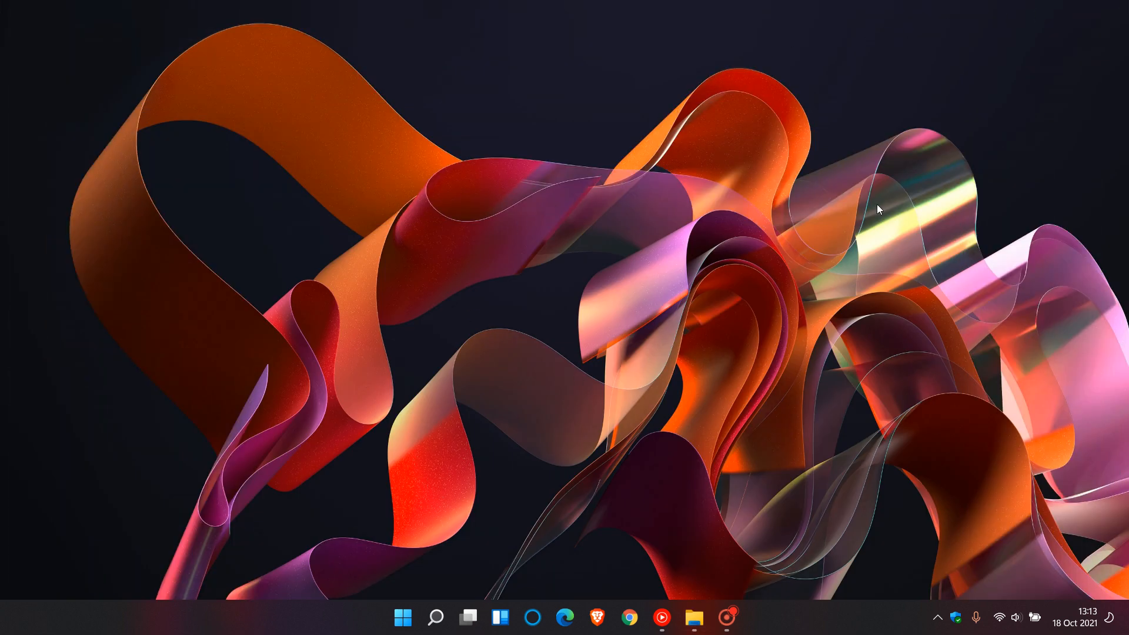
mouse_move(690, 288)
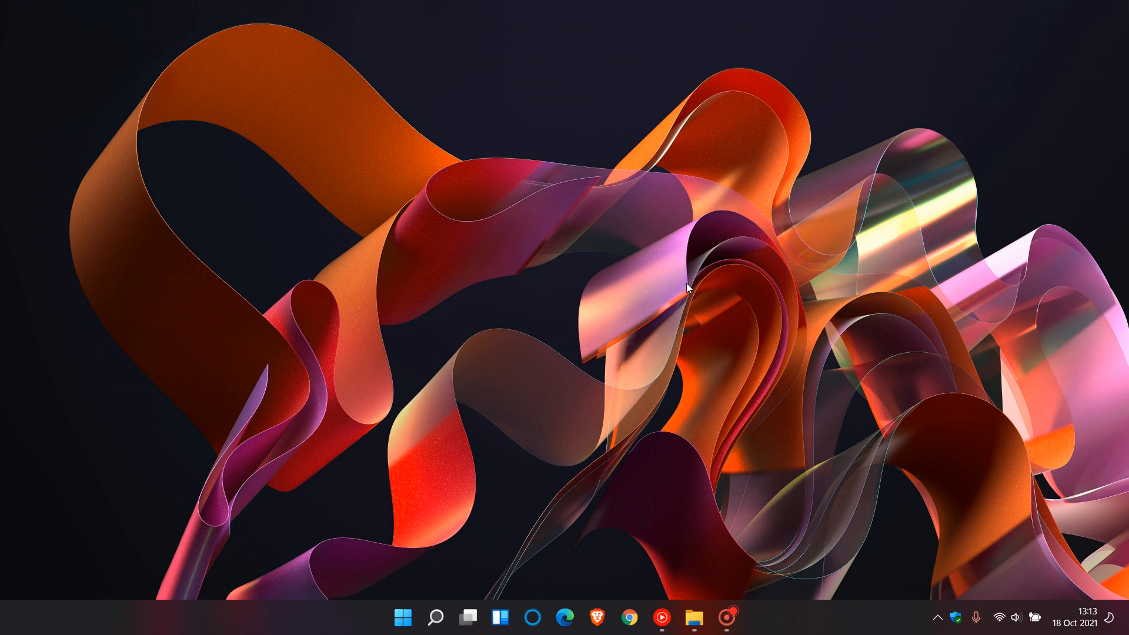